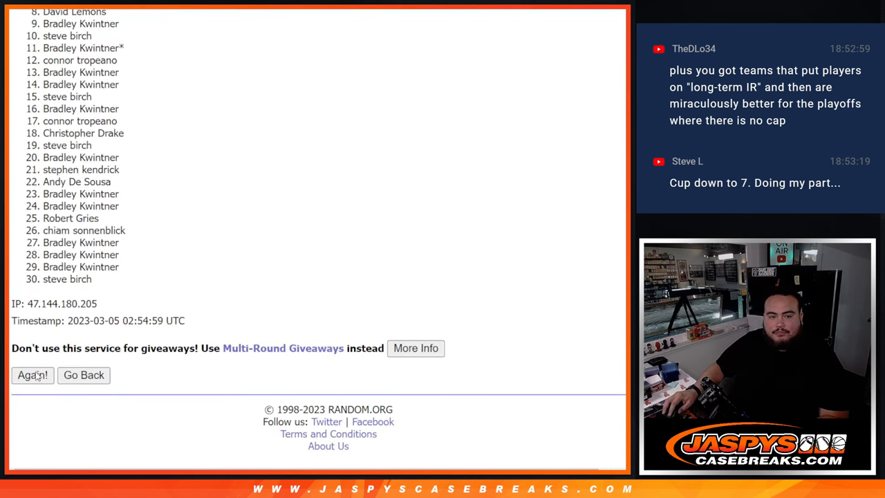
Reshuffle the 30-name participant list with Again! until it reaches five randomizations.
{"action": "left_click", "coordinate": [32, 375]}
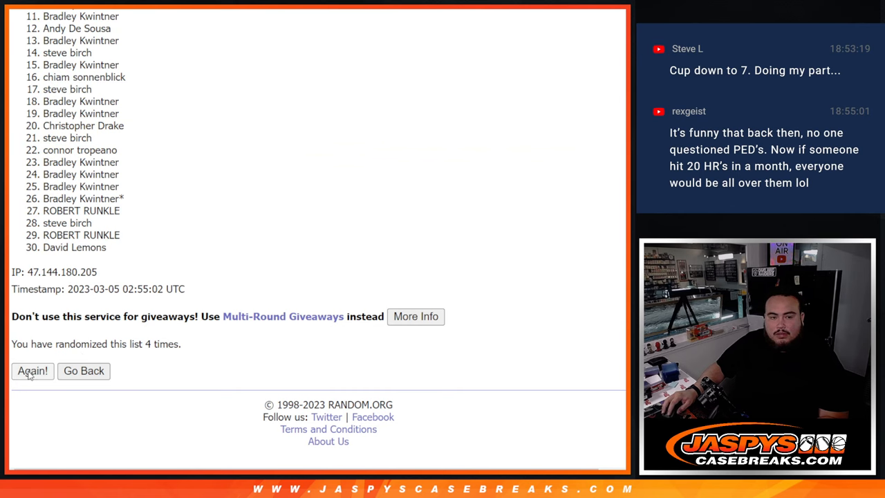
{"action": "left_click", "coordinate": [32, 371]}
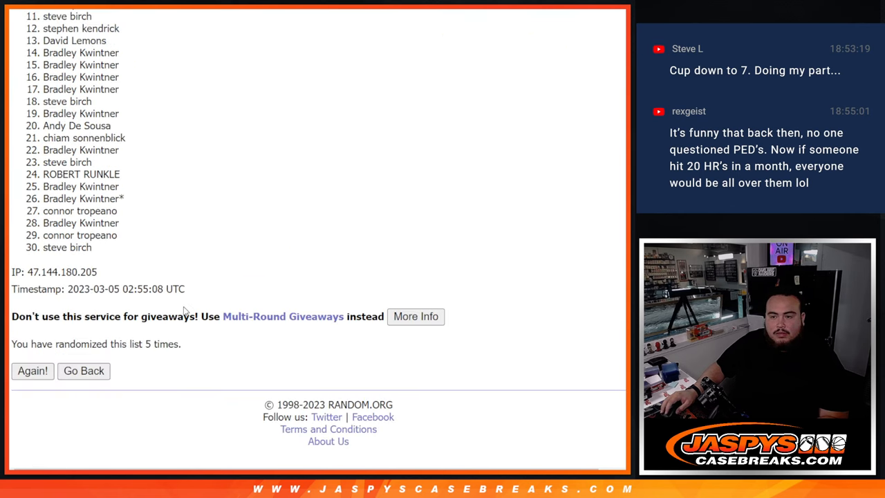
{"action": "left_click", "coordinate": [32, 371]}
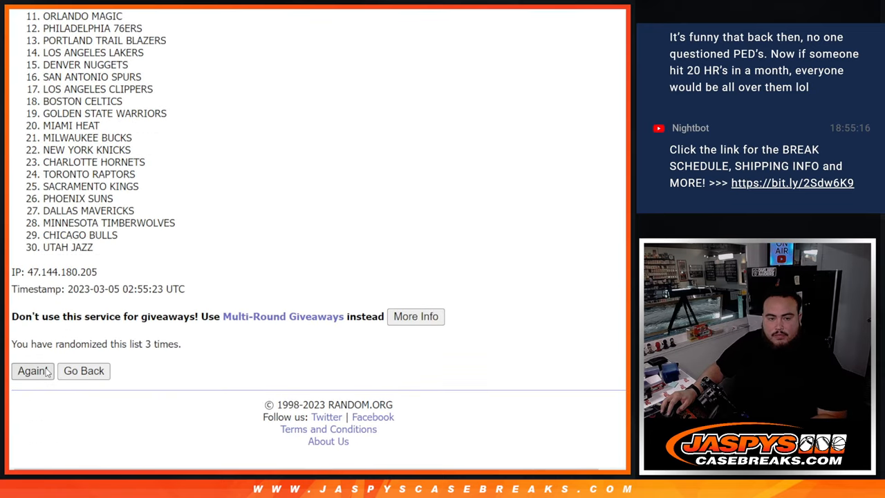
Reshuffle the 30 NBA teams list with Again! until it reaches five randomizations.
{"action": "left_click", "coordinate": [33, 371]}
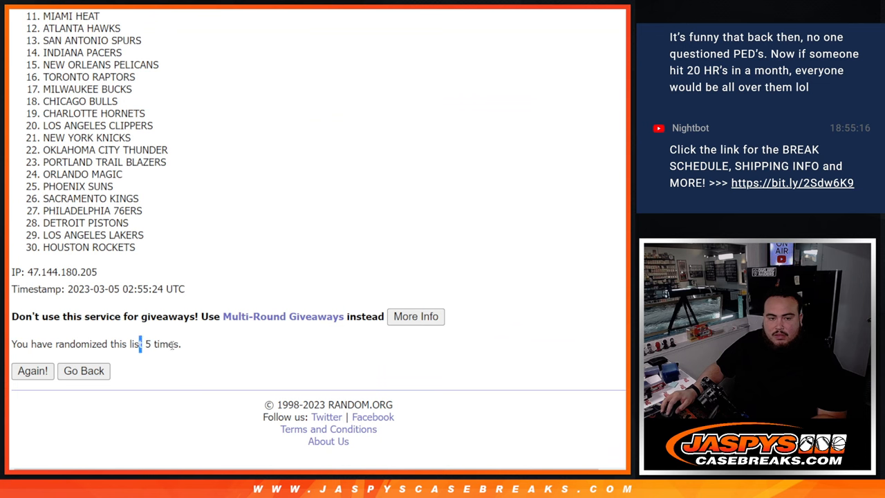
{"action": "left_click", "coordinate": [33, 371]}
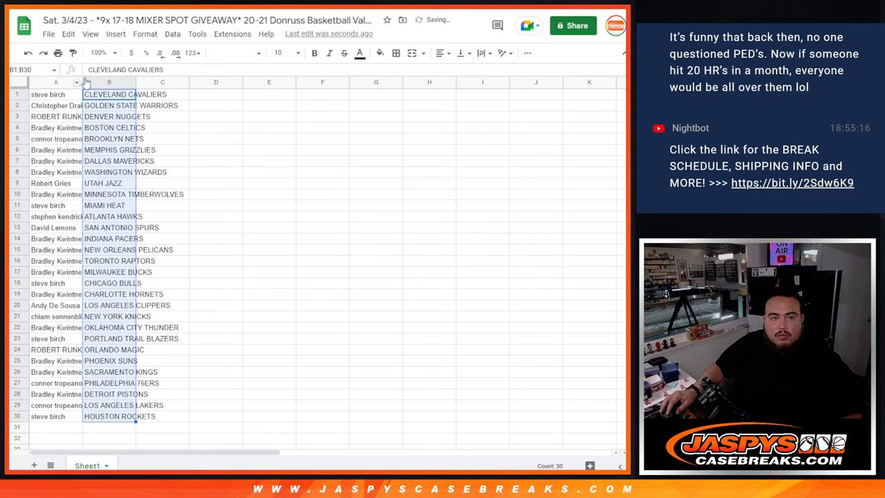
Set the A1:B30 pairing list to font size 14 and sort rows by team column B A→Z.
{"action": "left_click", "coordinate": [280, 52]}
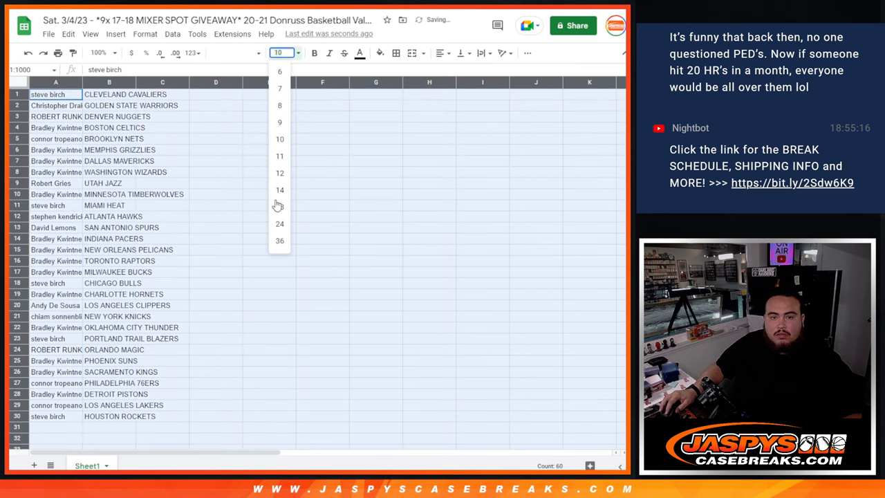
{"action": "left_click", "coordinate": [279, 190]}
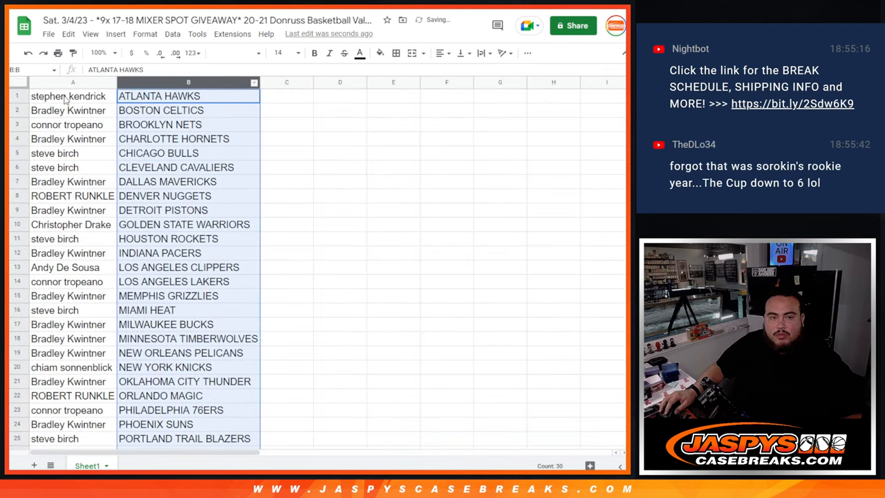
{"action": "scroll", "scroll_direction": "down", "scroll_amount": 3}
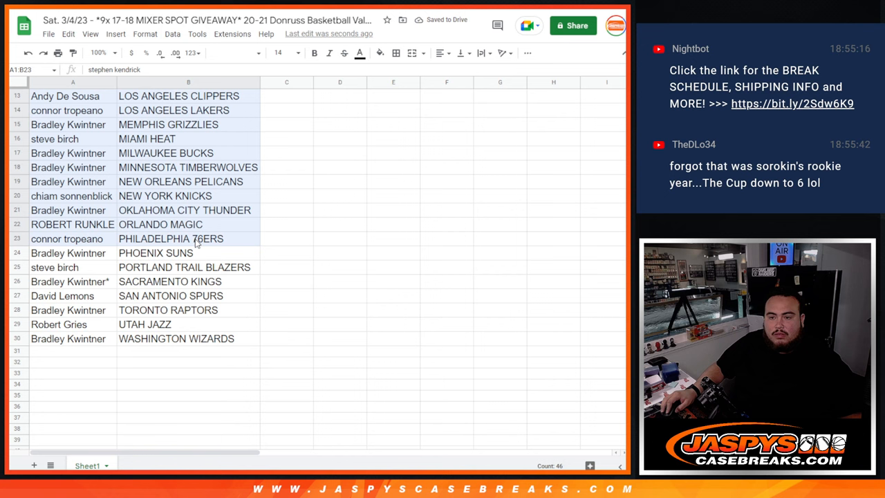
{"action": "left_click", "coordinate": [175, 339]}
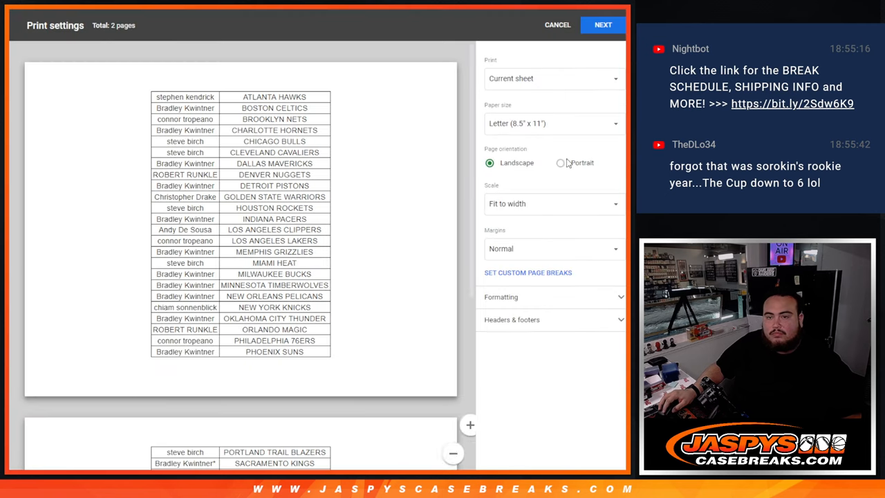
Print the pairing sheet in portrait orientation on one page via the browser print dialog.
{"action": "left_click", "coordinate": [556, 164]}
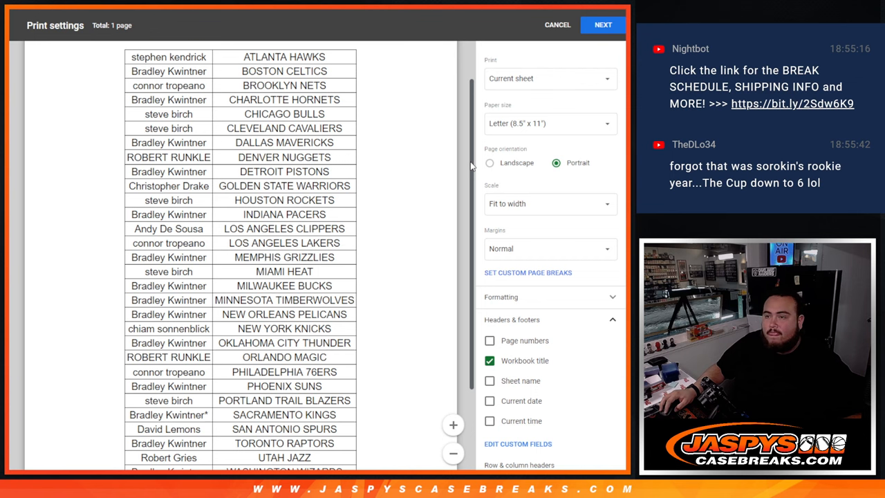
{"action": "scroll", "scroll_direction": "down", "scroll_amount": 3}
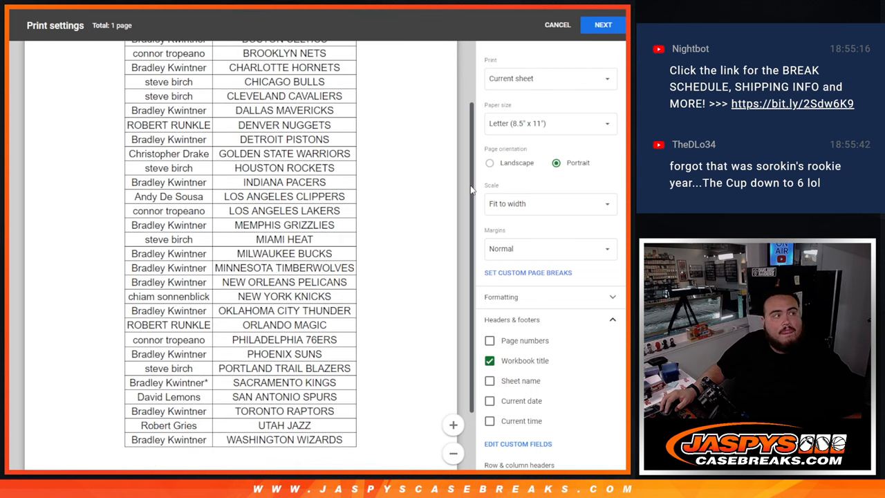
{"action": "left_click", "coordinate": [603, 25]}
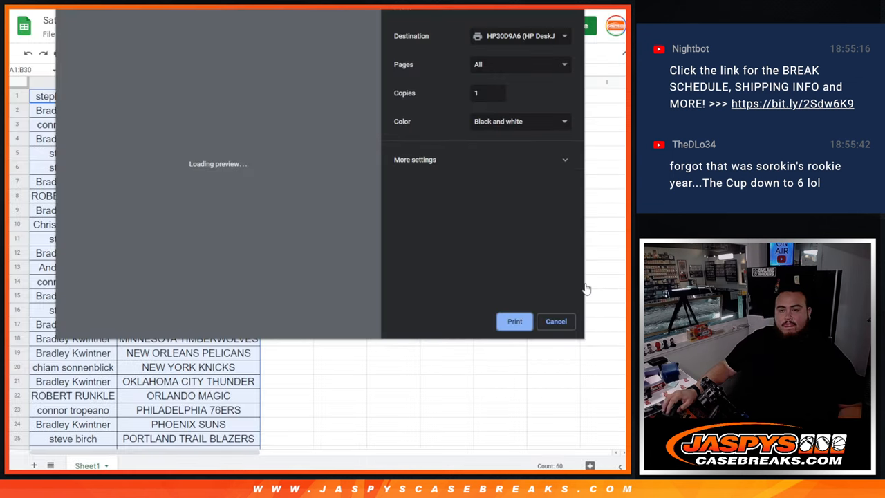
{"action": "left_click", "coordinate": [556, 320]}
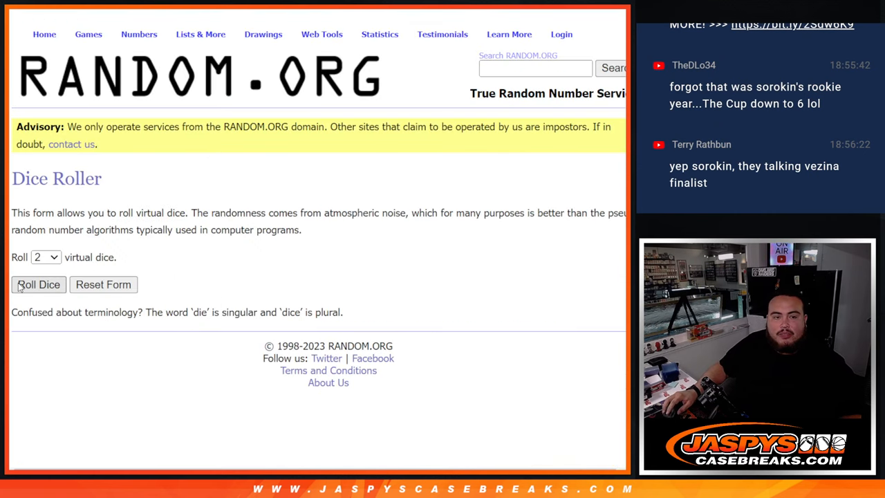
Roll the two virtual dice, then randomize the giveaway names list until it reads 7 times.
{"action": "left_click", "coordinate": [38, 285]}
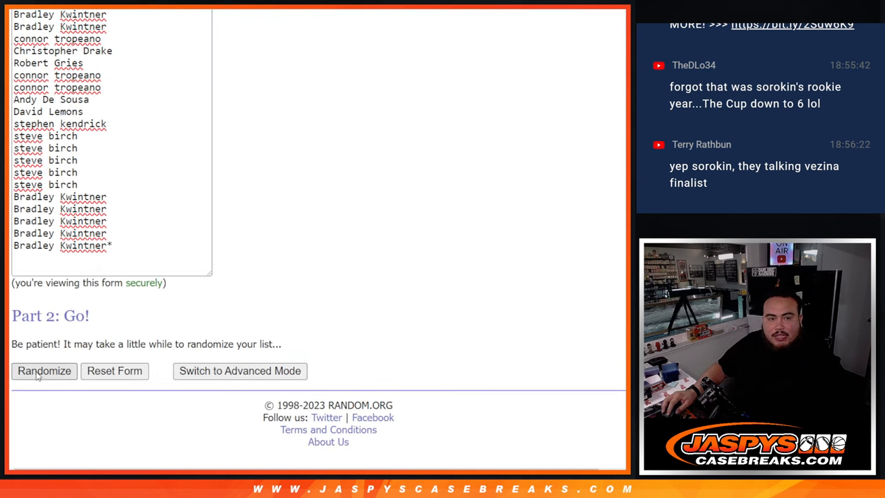
{"action": "left_click", "coordinate": [45, 371]}
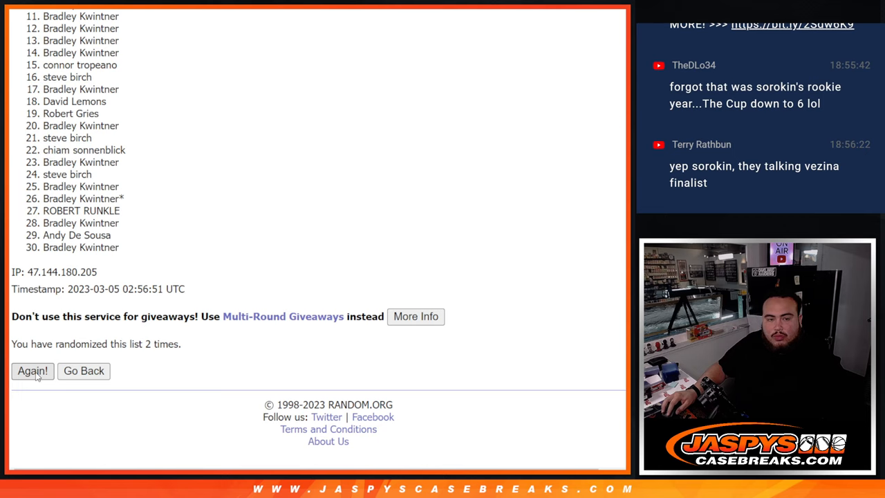
{"action": "left_click", "coordinate": [34, 371]}
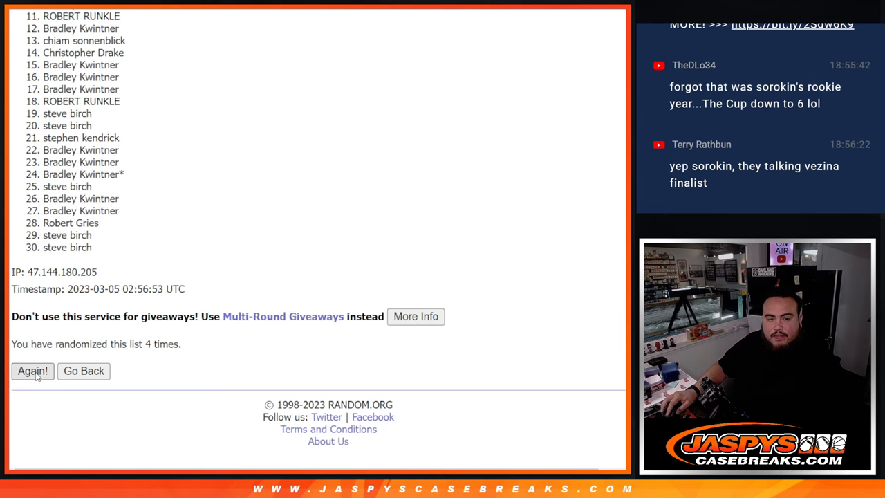
{"action": "left_click", "coordinate": [34, 371]}
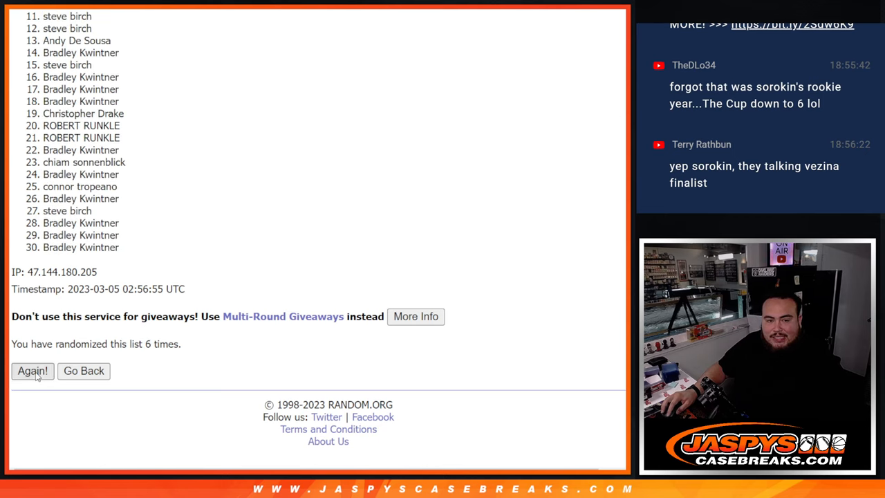
{"action": "left_click", "coordinate": [33, 371]}
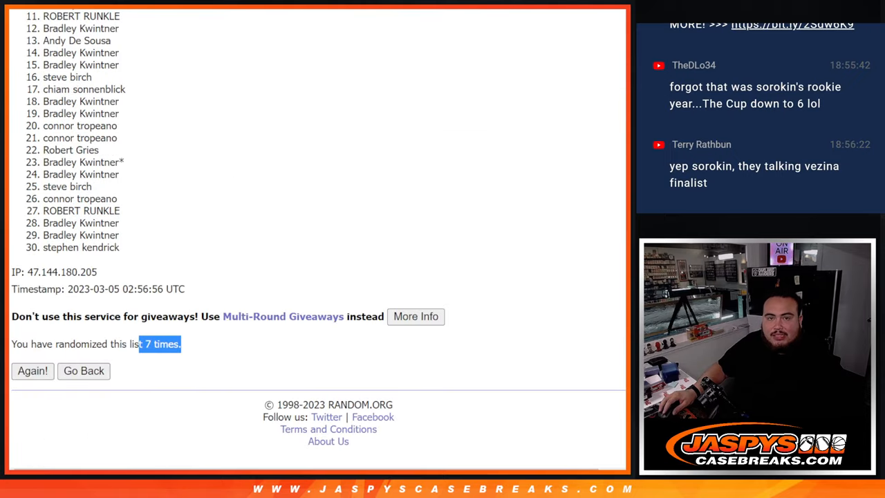
{"action": "mouse_move", "coordinate": [611, 286]}
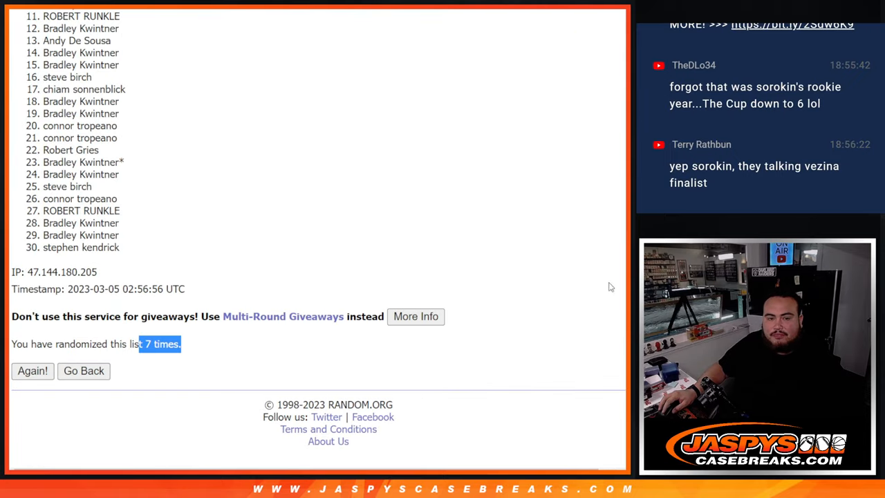